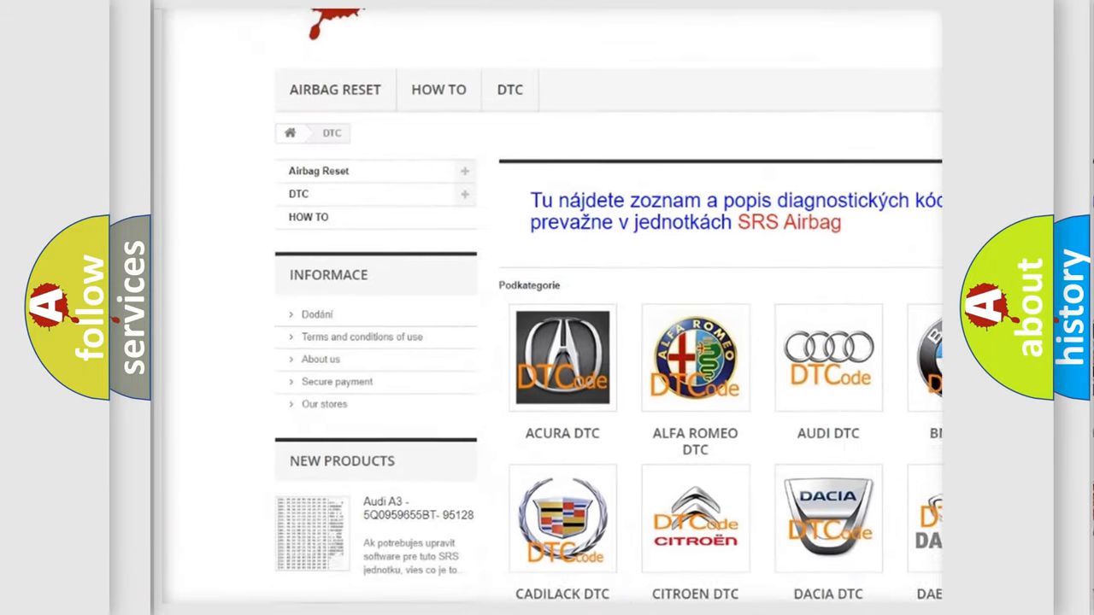
scroll("down", 3)
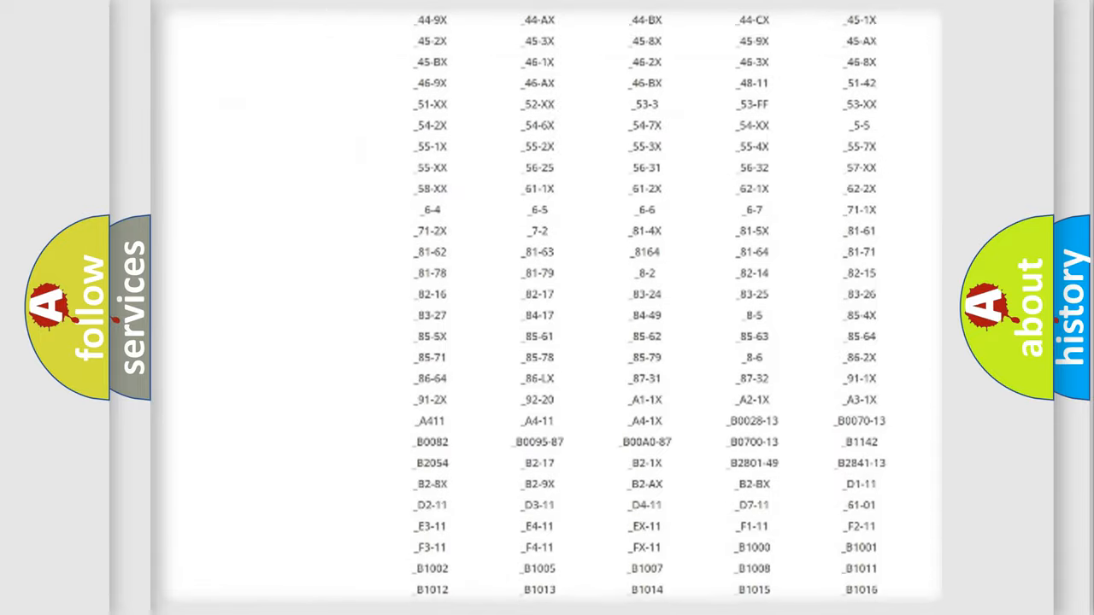
scroll("down", 3)
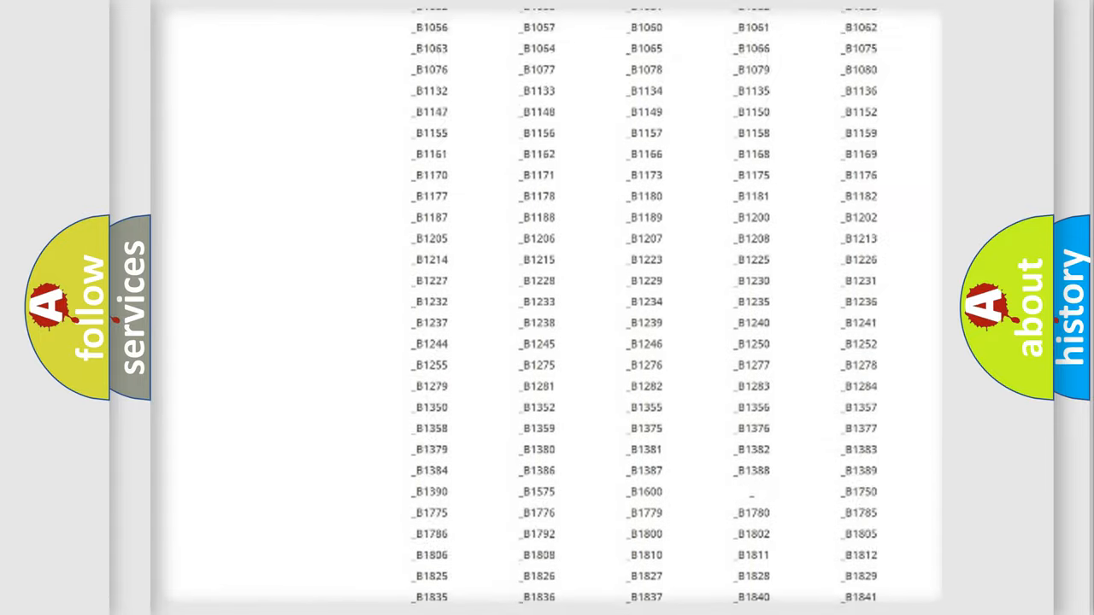